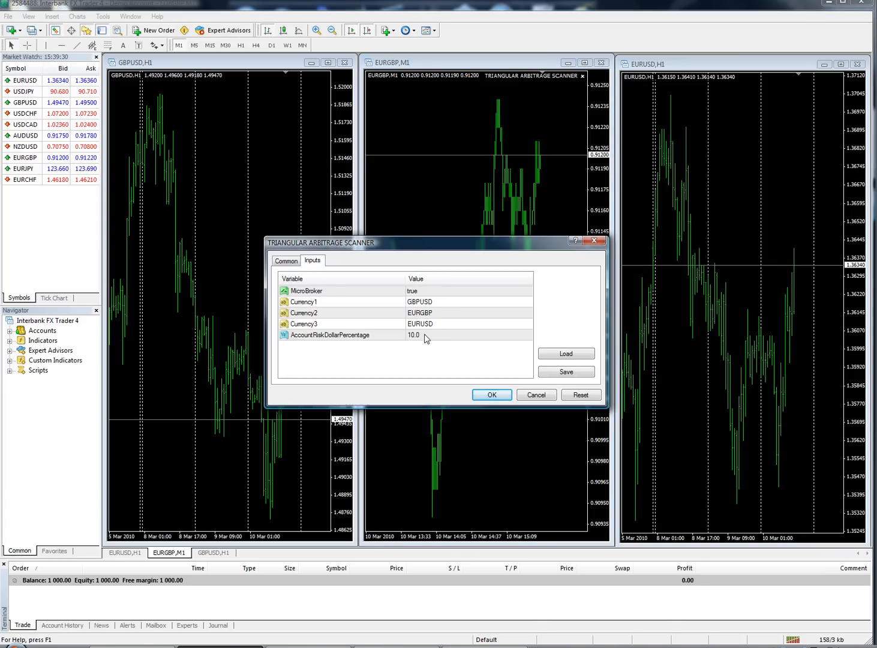
# Confirm scanner inputs GBPUSD, EURGBP, EURUSD with risk 10.0 on the EURGBP chart.
pyautogui.click(286, 261)
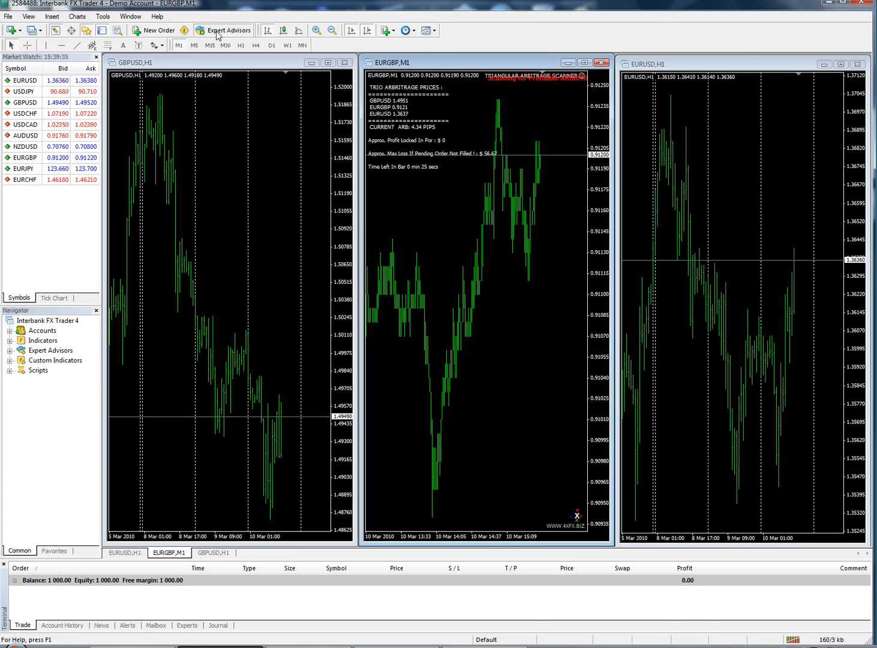
pyautogui.moveTo(610, 228)
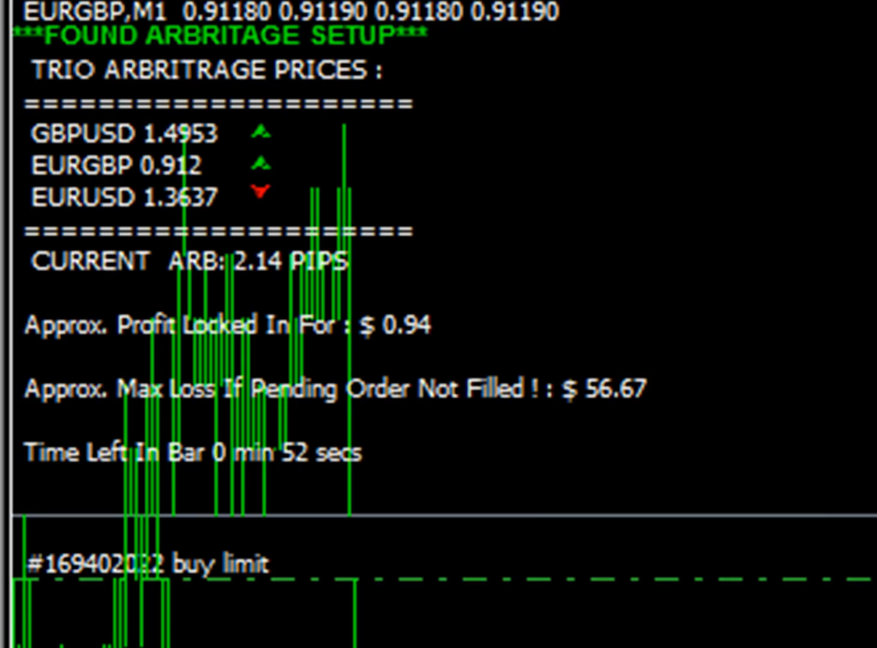
pyautogui.moveTo(426, 366)
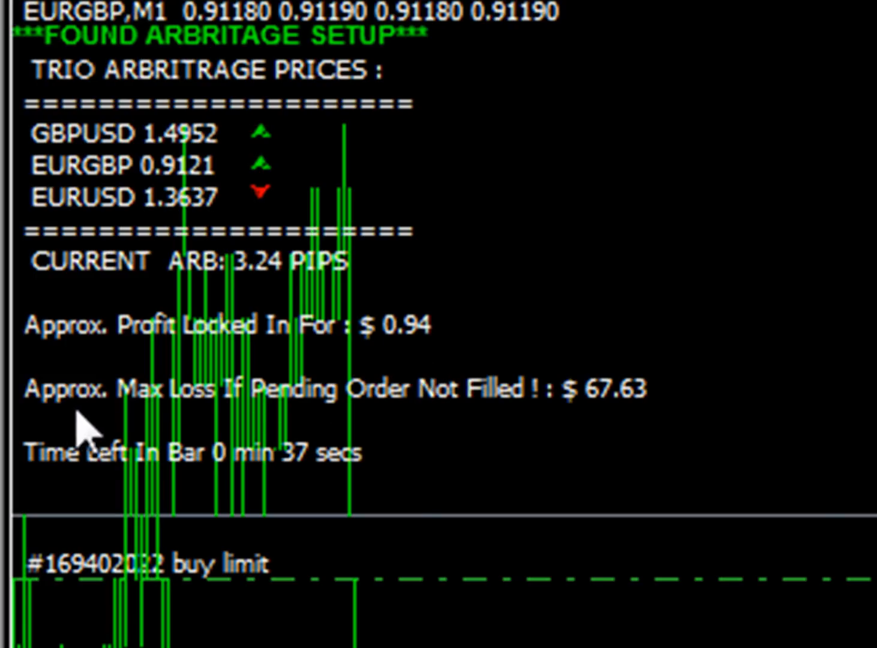
pyautogui.moveTo(408, 576)
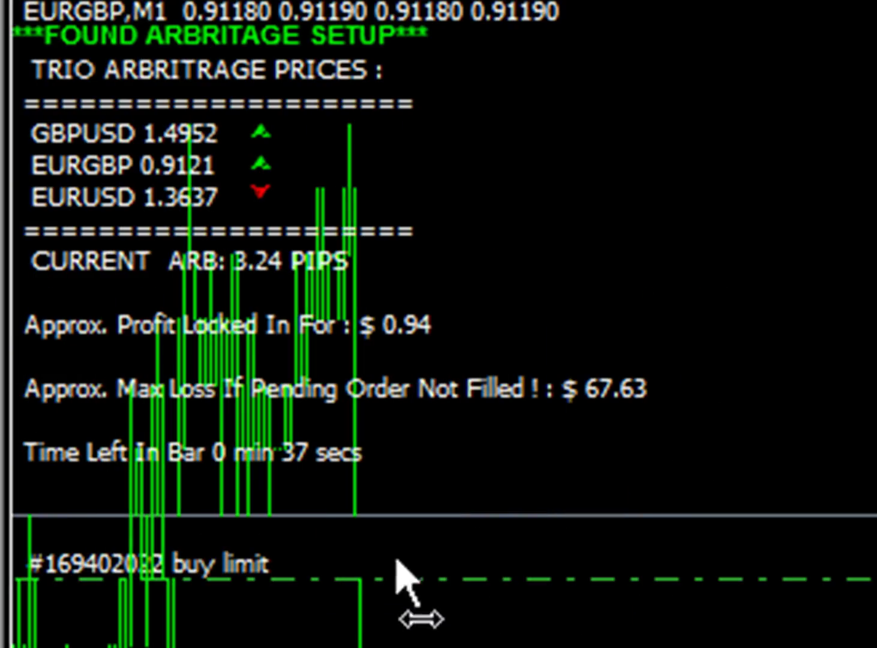
pyautogui.moveTo(621, 452)
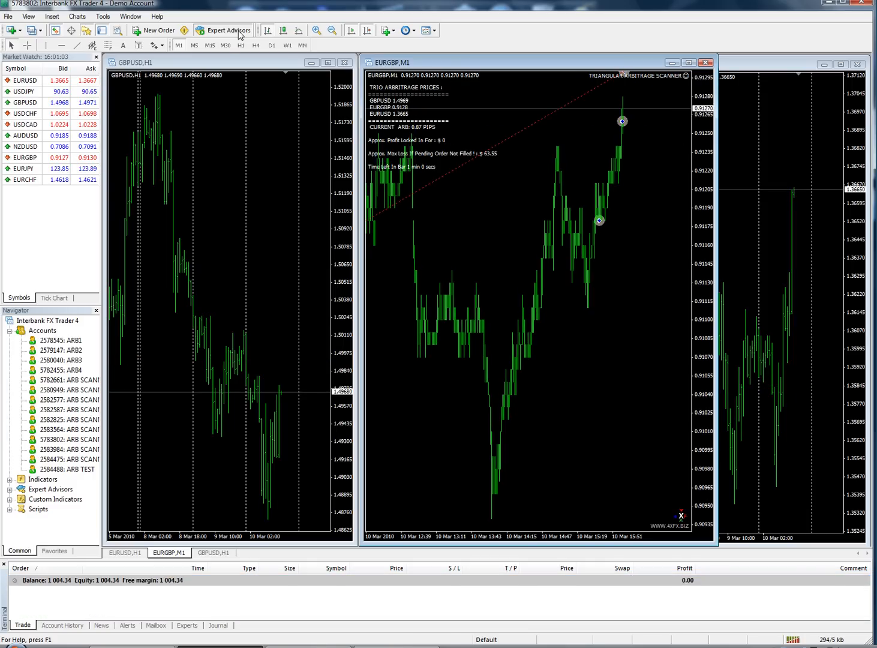
pyautogui.moveTo(225, 45)
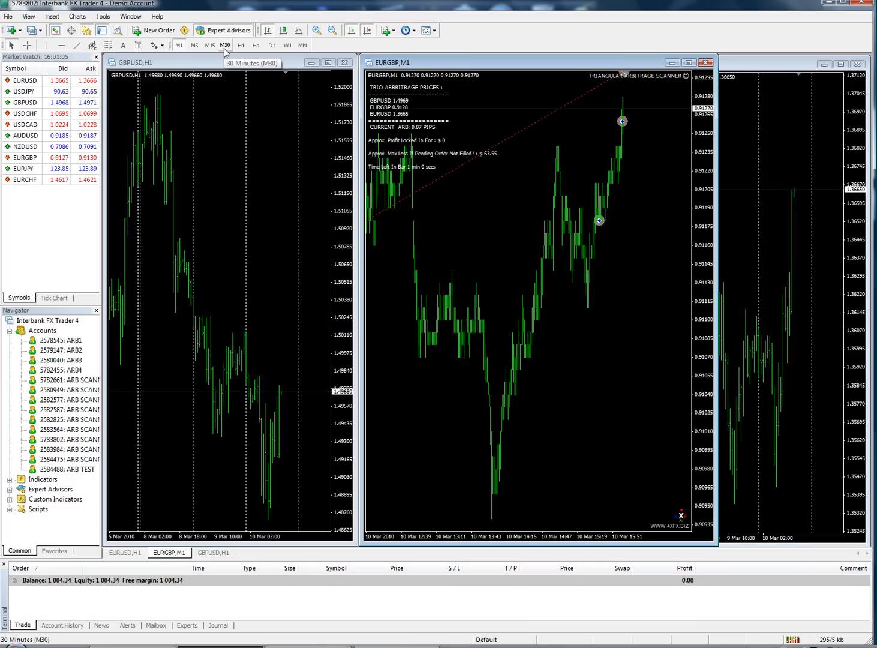
# Show the Account History listing the closed GBPUSD, EURUSD and EURGBP trades.
pyautogui.click(62, 625)
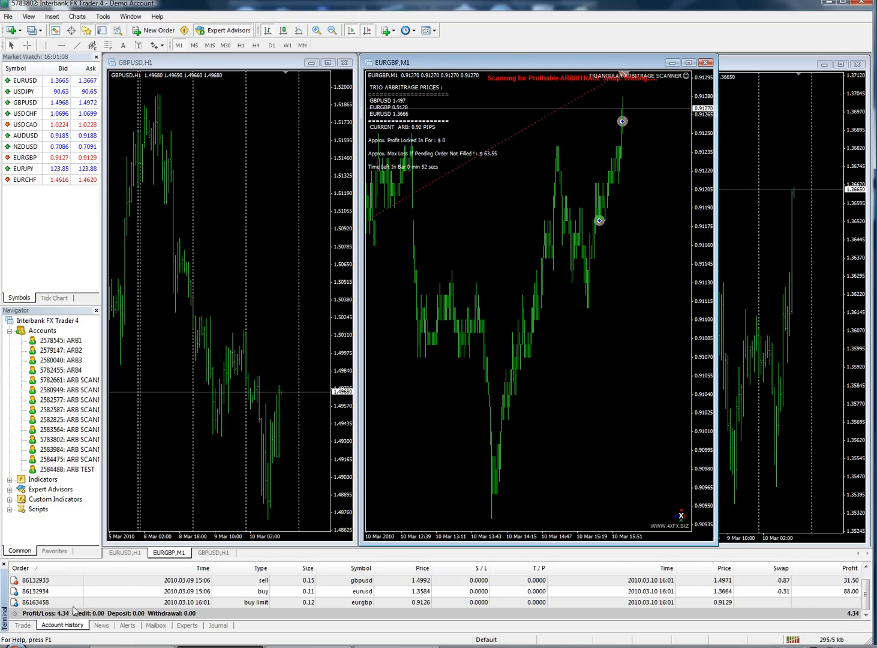
# Return to the empty Trade tab showing balance 1,004.34.
pyautogui.click(22, 625)
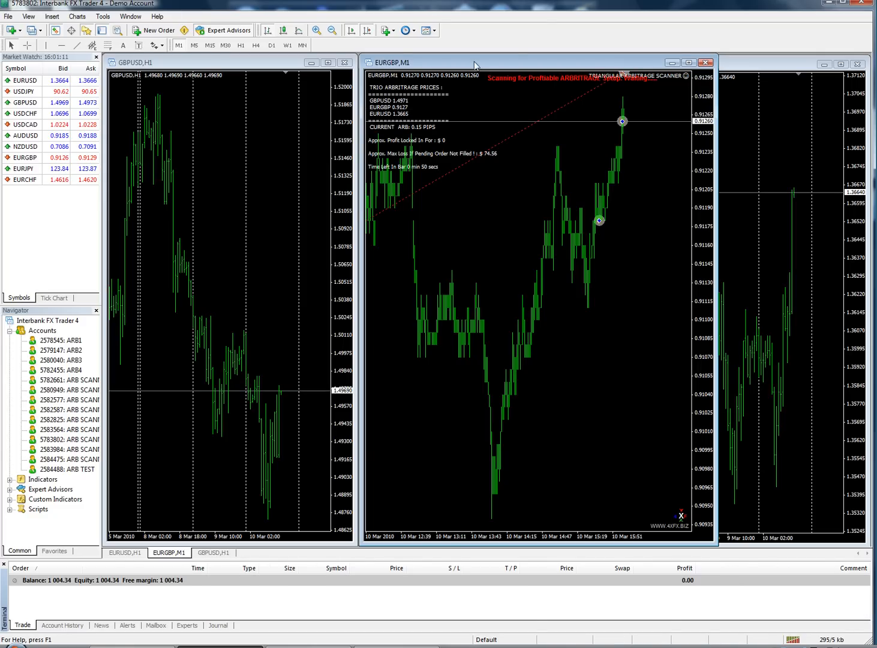